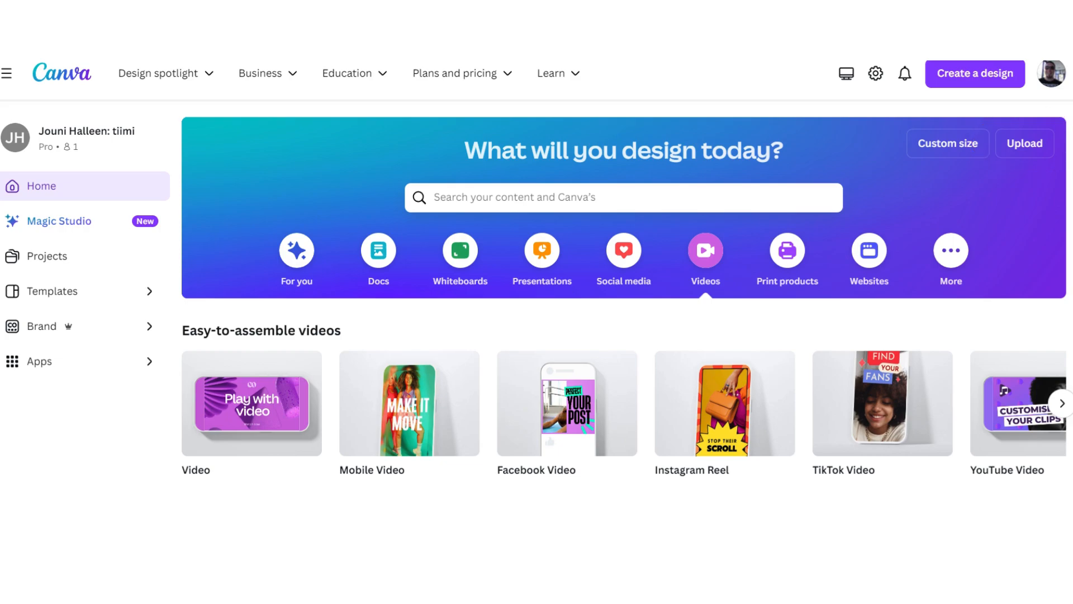
# Start an upload of your own files from the Canva home banner
pyautogui.click(1025, 143)
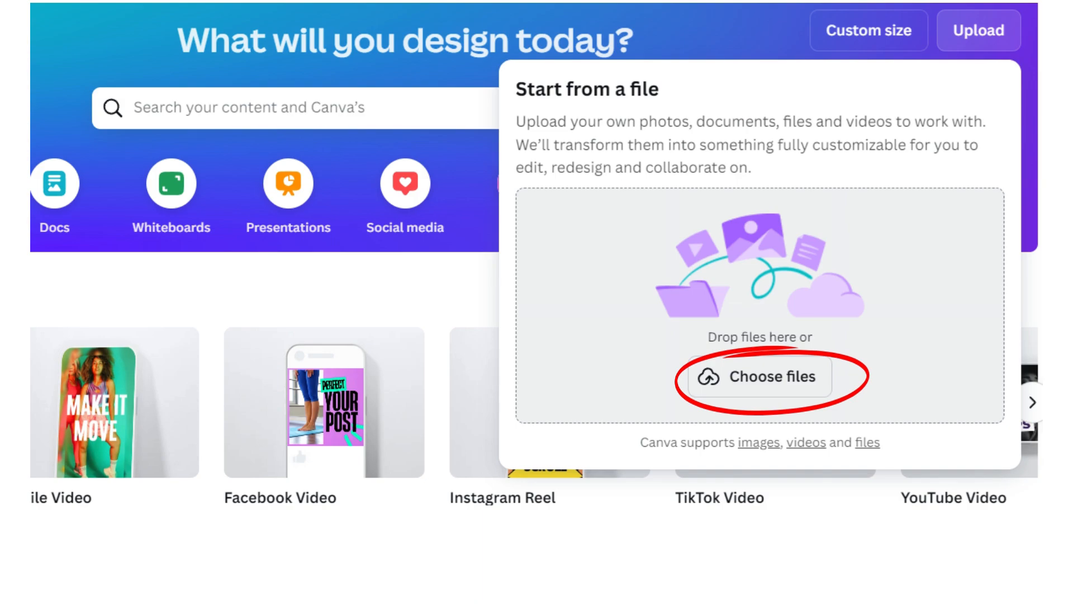
# Browse the computer and land on the Megabundle folder of collie illustrations
pyautogui.click(758, 377)
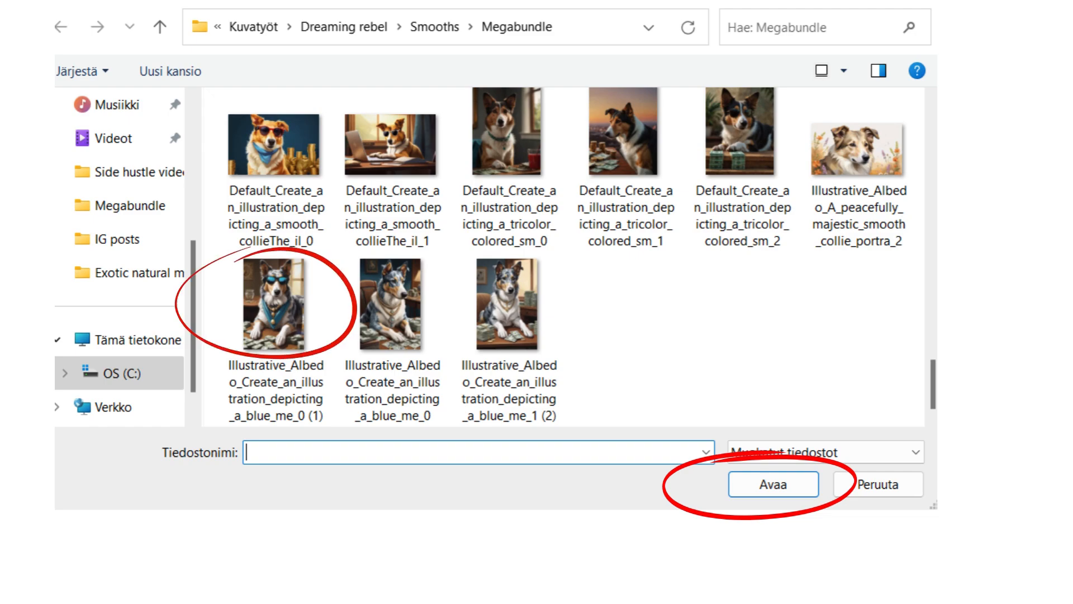
# Upload the sunglasses collie illustration into Canva for a new 728 × 1096 px design
pyautogui.click(772, 484)
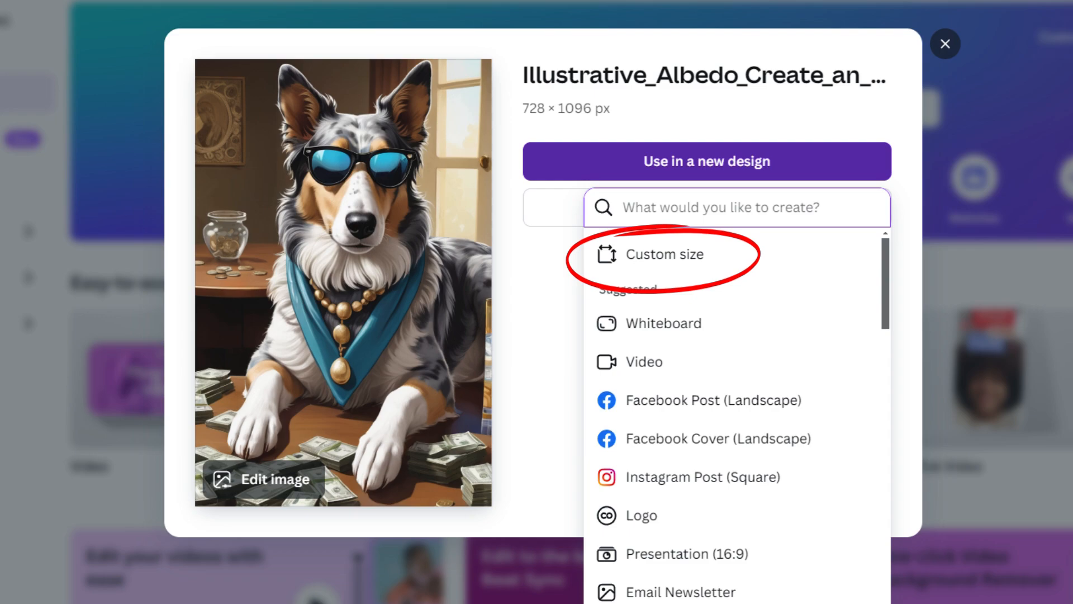
pyautogui.click(662, 254)
pyautogui.write('4200')
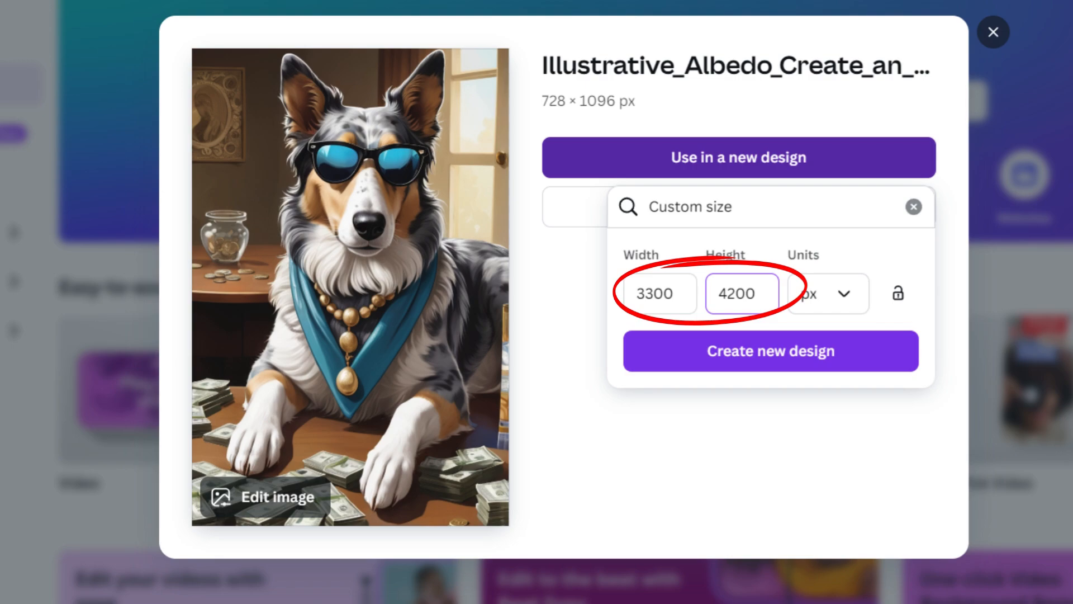
pyautogui.click(770, 351)
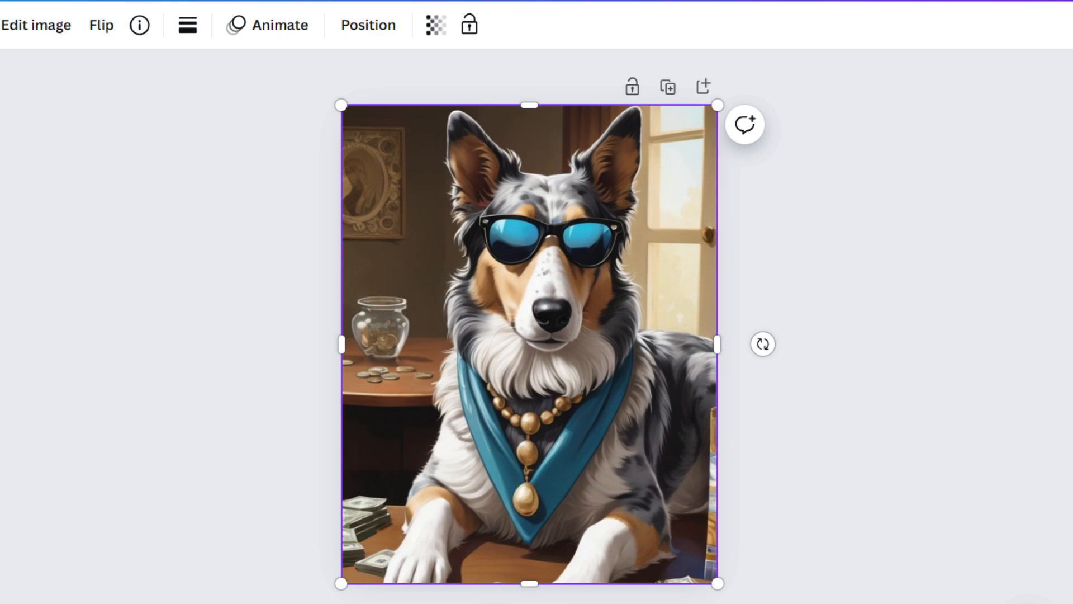
pyautogui.click(1017, 10)
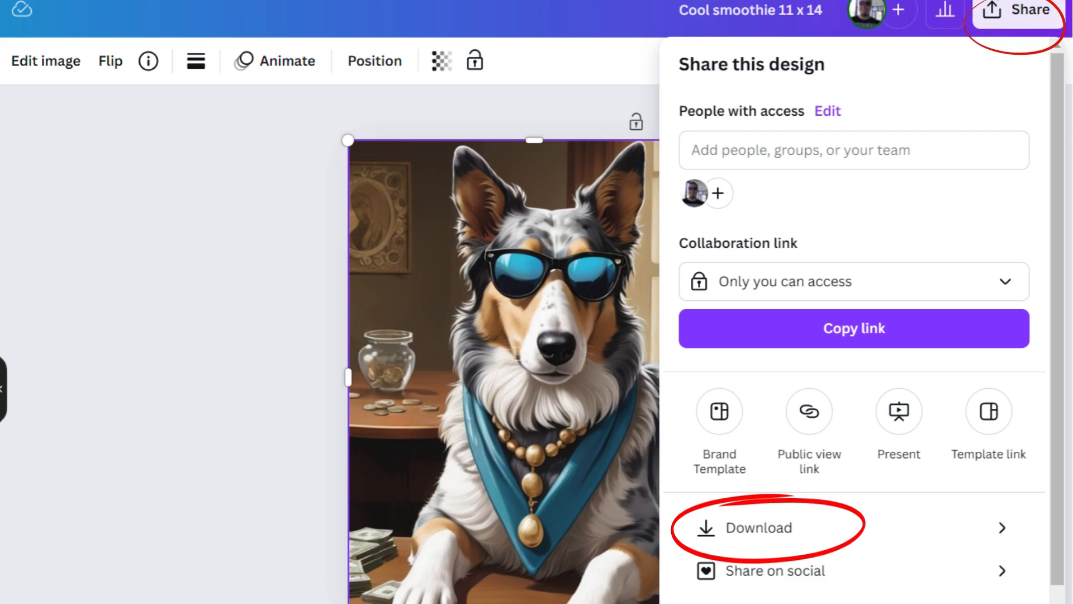
# Reach the download settings for the design, showing PNG at 3300 × 4200 px
pyautogui.click(753, 527)
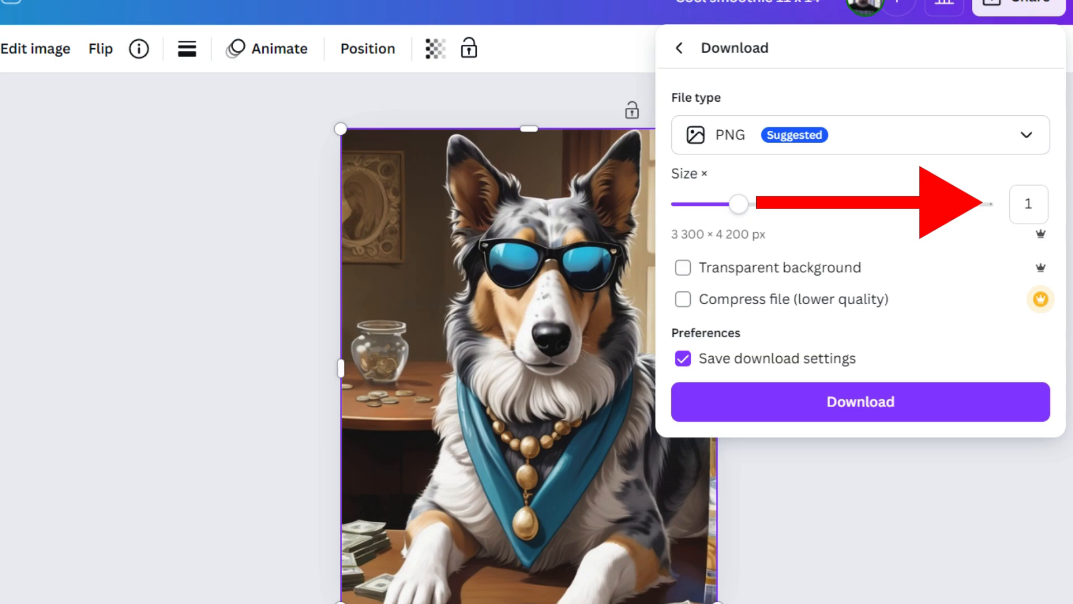
# Raise the export size to 3.125× and download the PNG at 10313 × 13125 px
pyautogui.moveTo(738, 203); pyautogui.dragTo(984, 206)
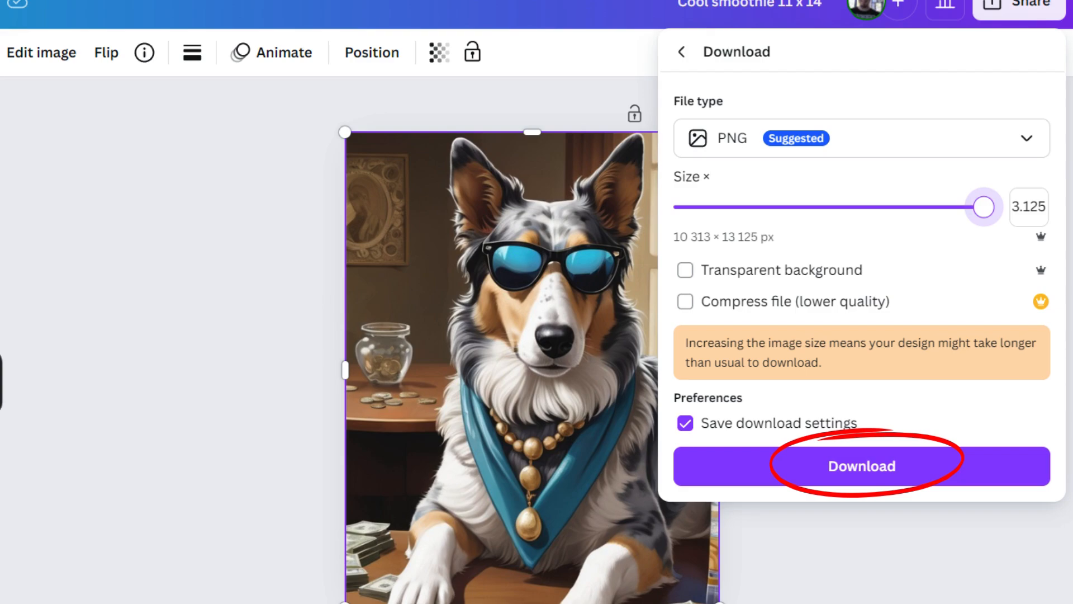
pyautogui.click(861, 465)
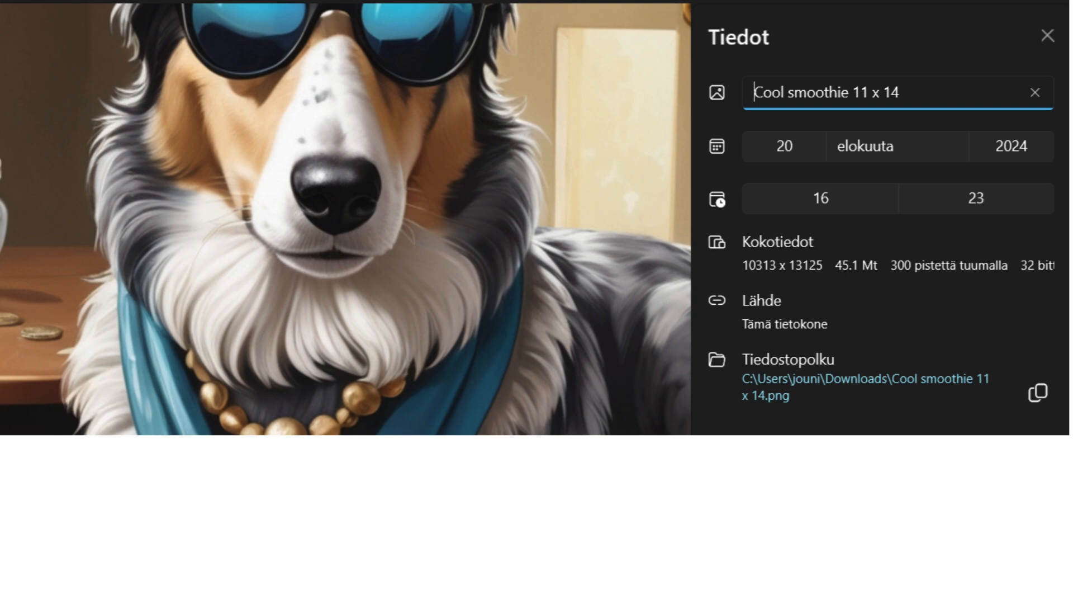